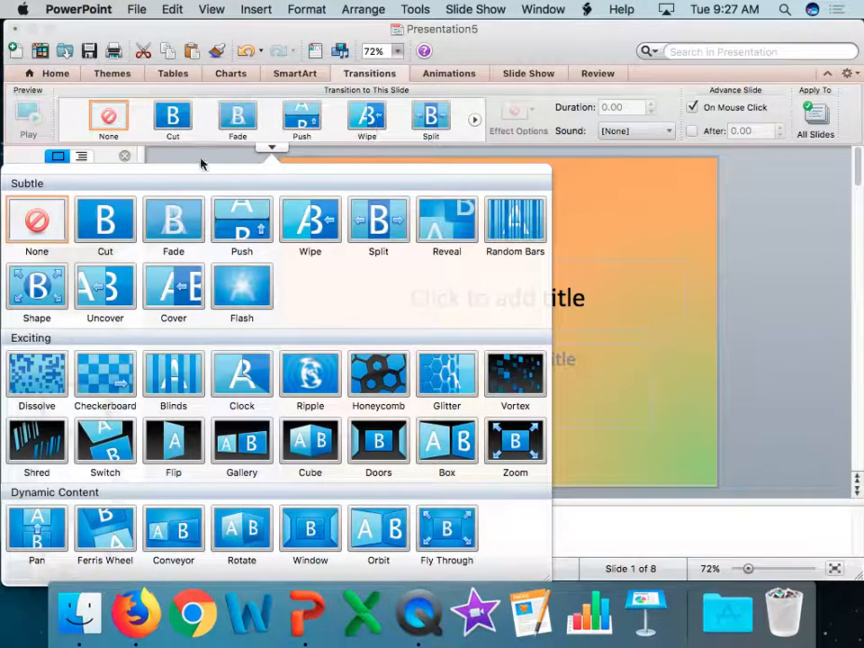
mouse_move(207, 192)
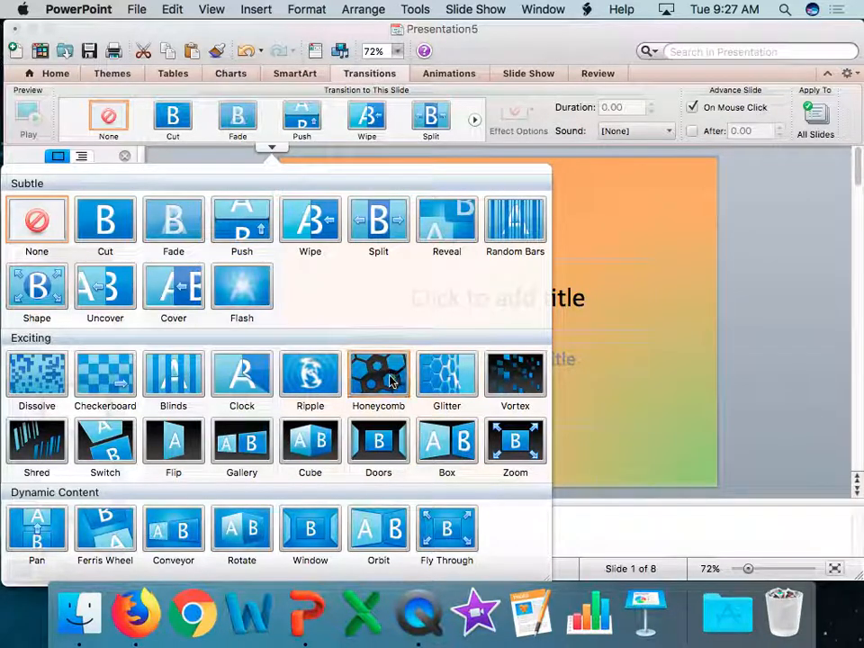
Step: Apply the Honeycomb transition to slide 1 from the Transitions gallery
left_click(378, 373)
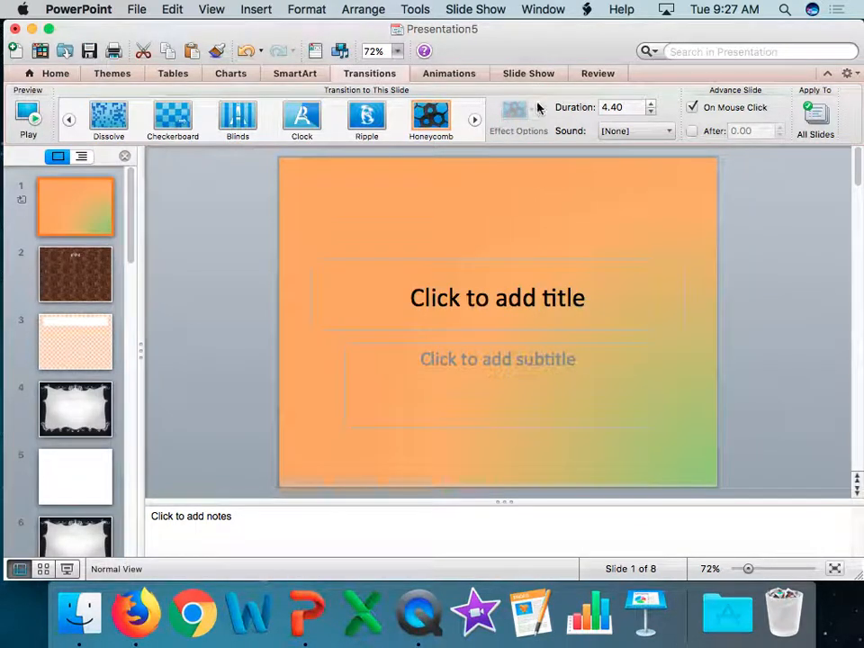
mouse_move(515, 108)
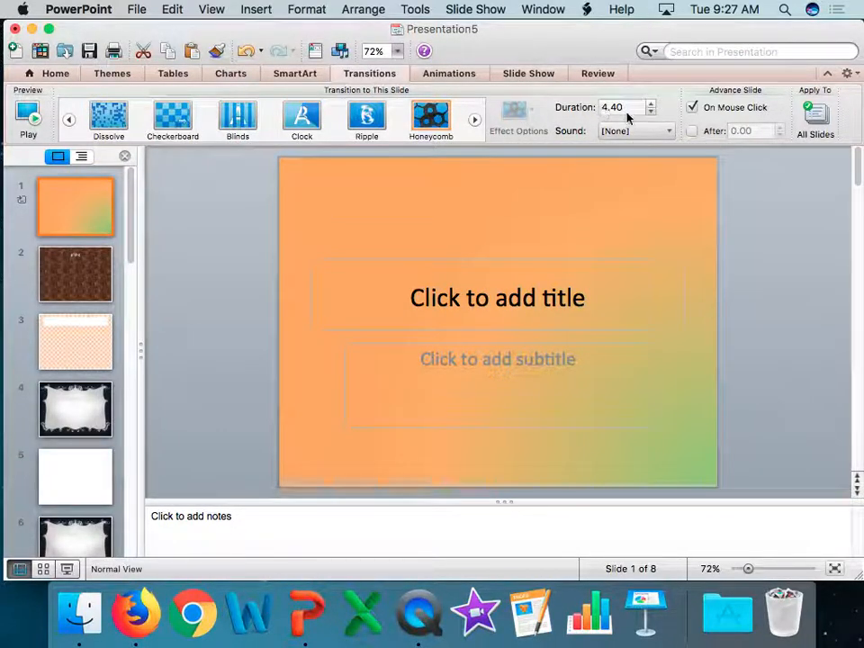
mouse_move(625, 113)
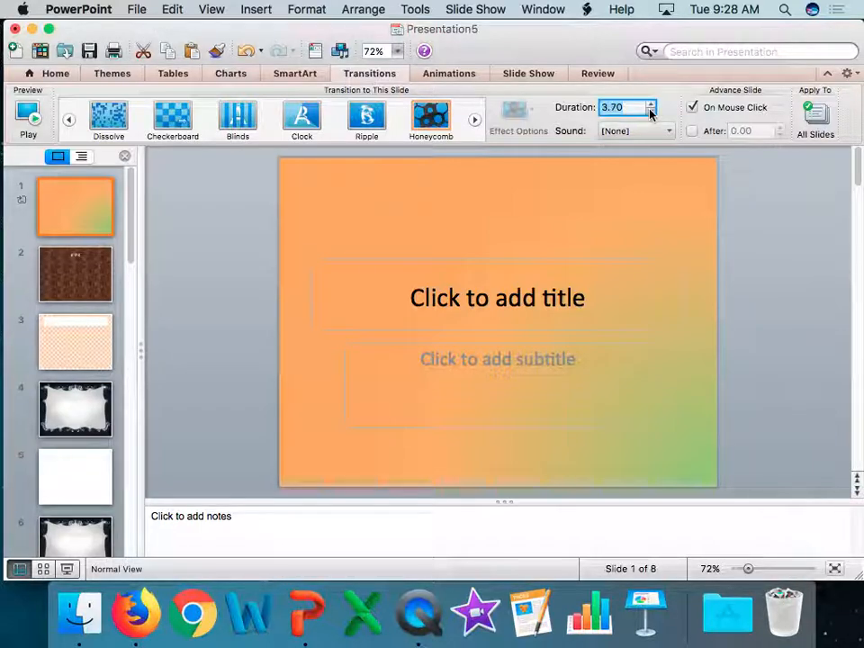
Step: Lower the Honeycomb transition duration to 3.60 seconds and preview it
left_click(651, 112)
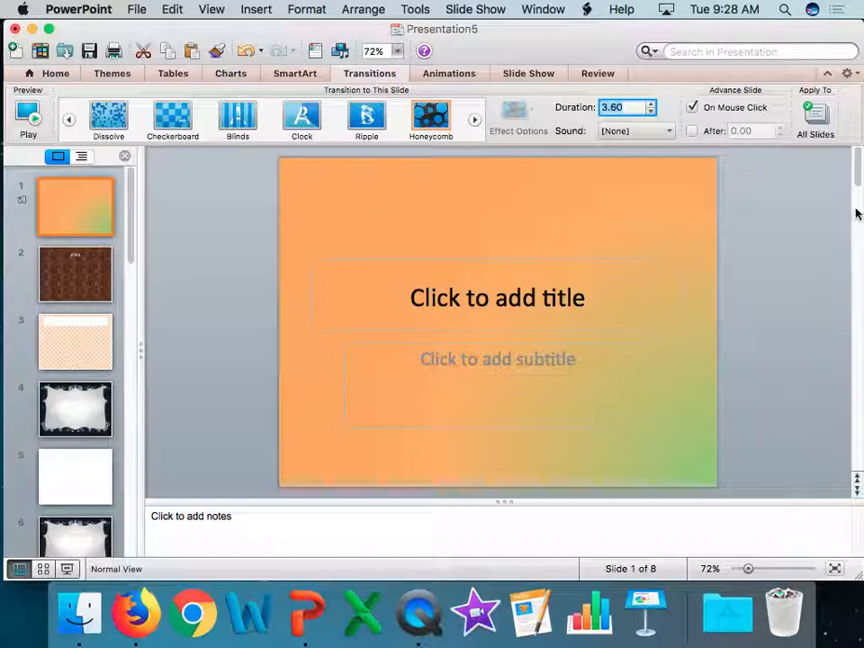
left_click(27, 117)
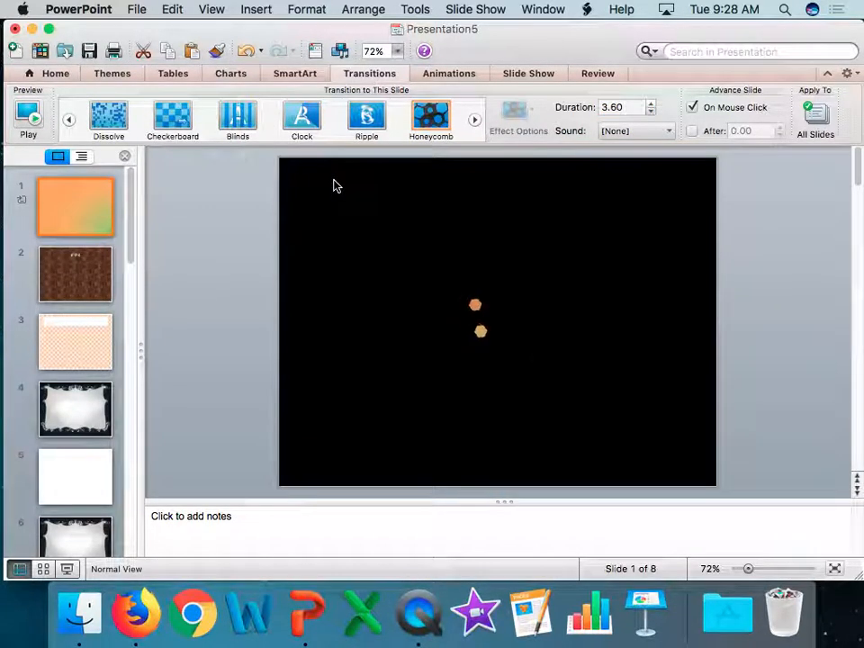
left_click(430, 117)
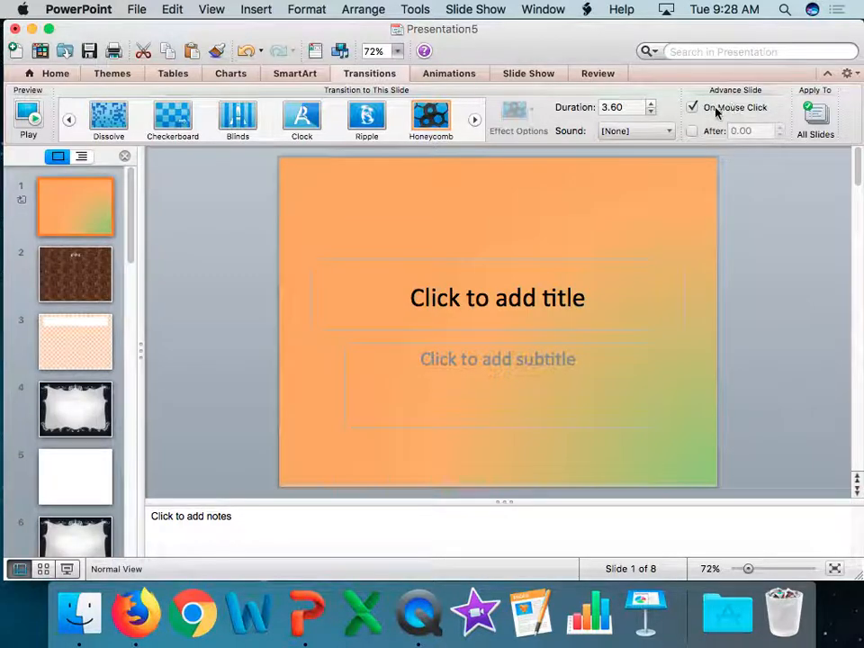
mouse_move(716, 109)
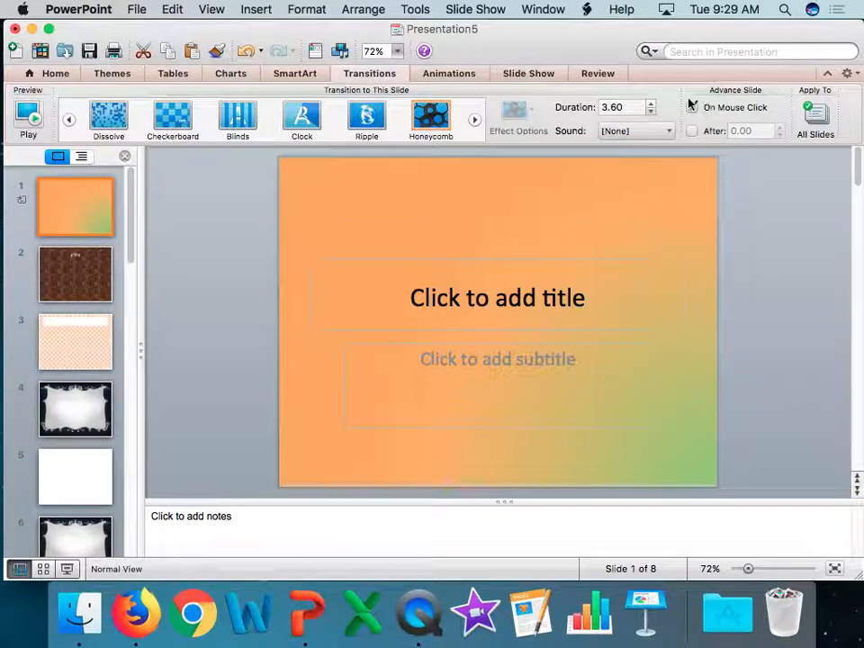
left_click(693, 107)
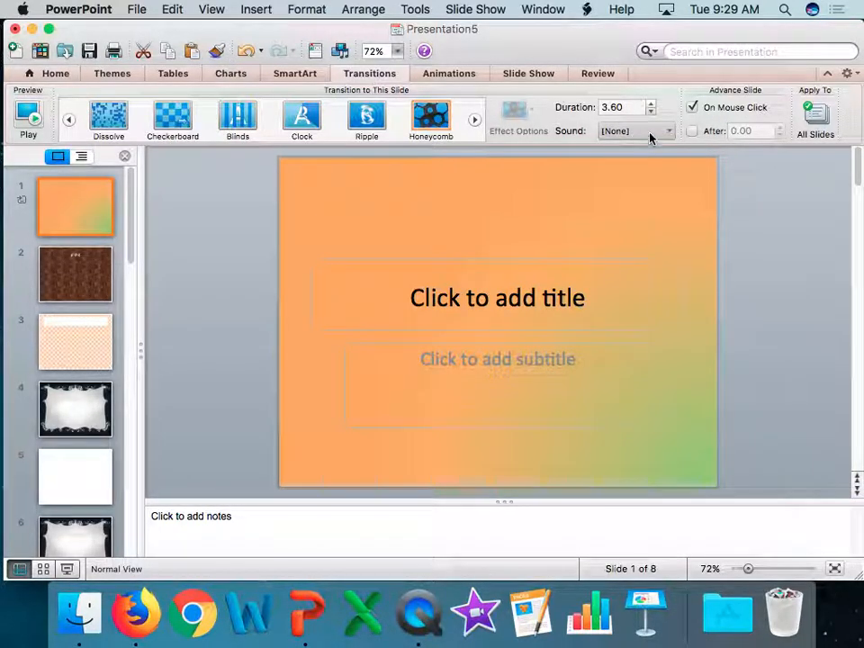
mouse_move(664, 134)
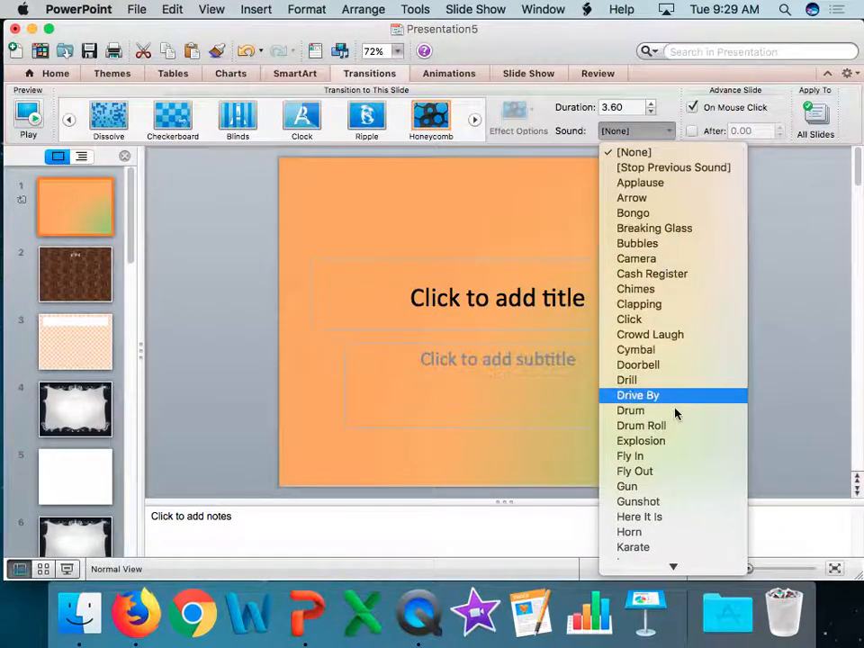
mouse_move(655, 228)
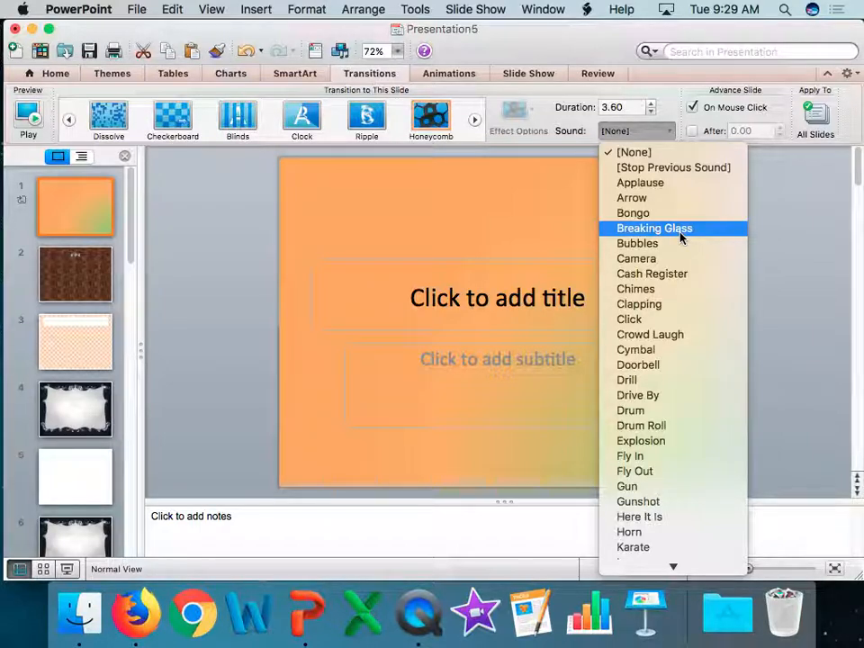
mouse_move(641, 440)
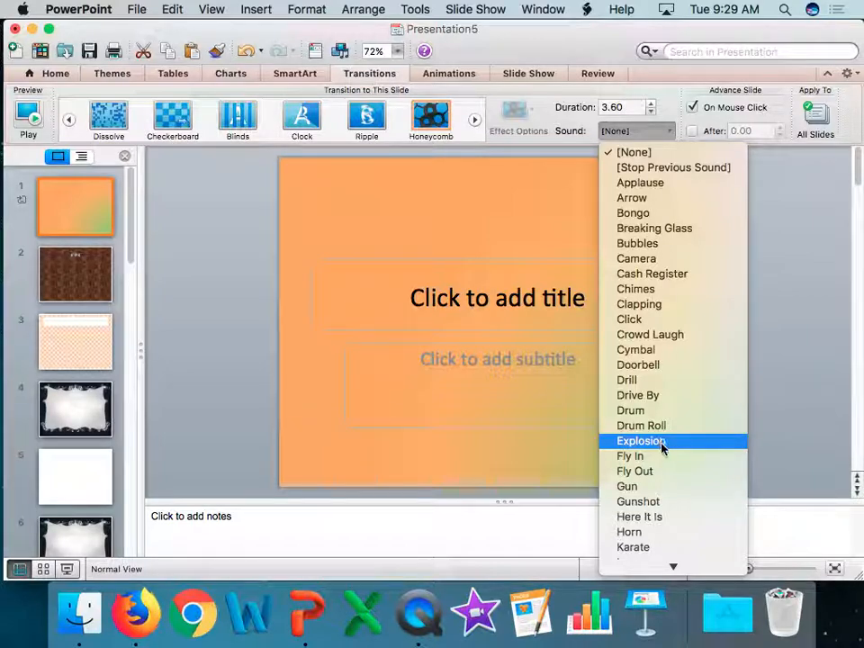
mouse_move(626, 486)
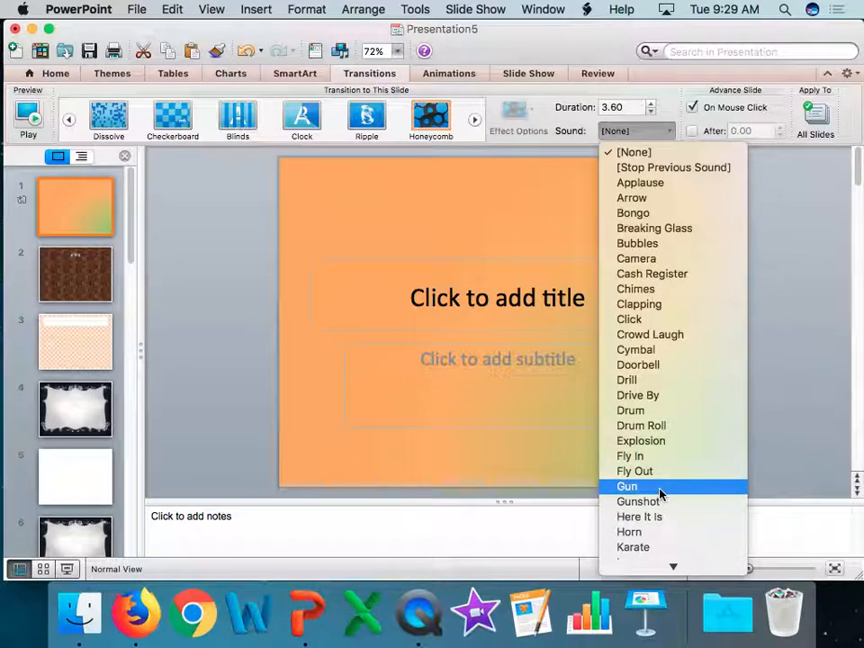
mouse_move(638, 502)
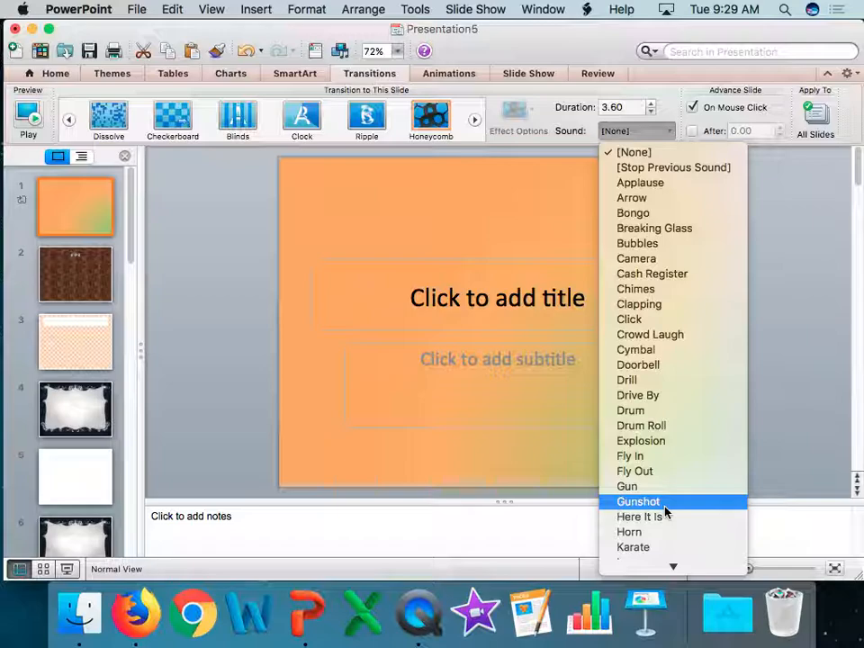